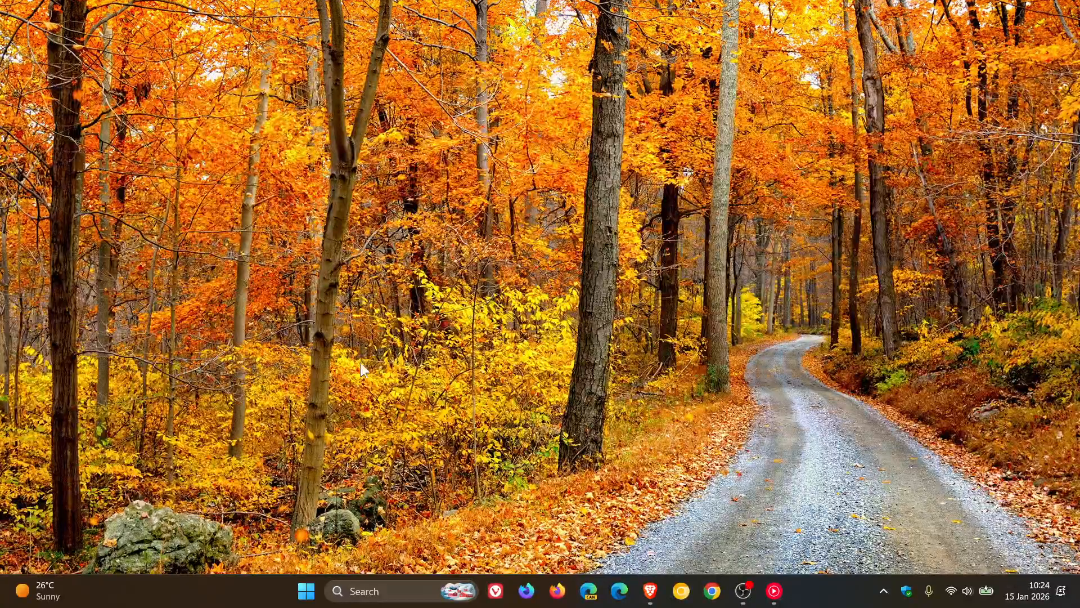
Show the Start menu with pinned apps and the search field
click(305, 591)
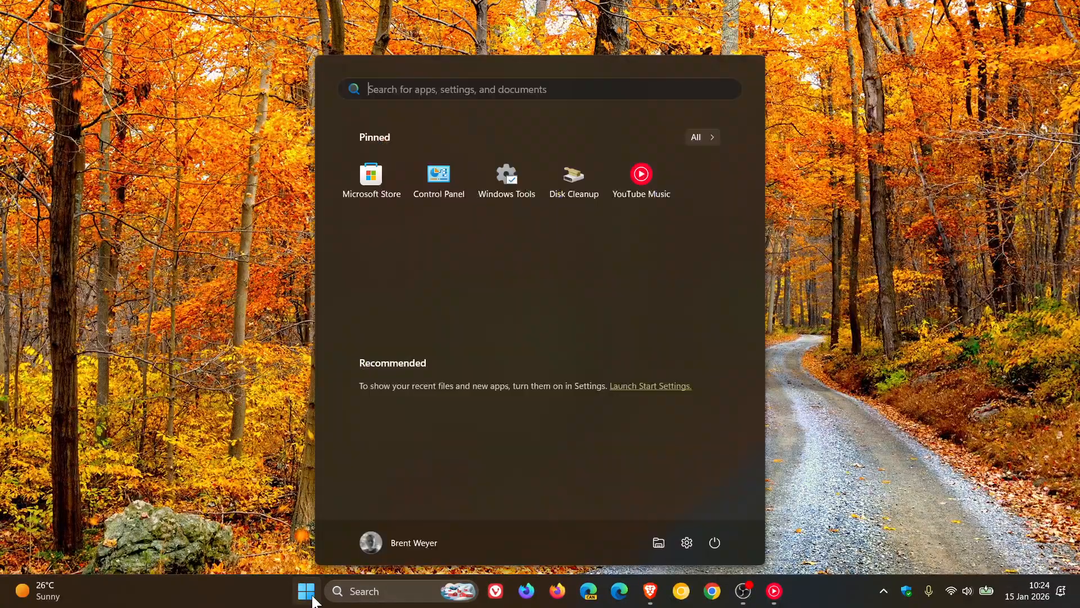
mouse_move(686, 543)
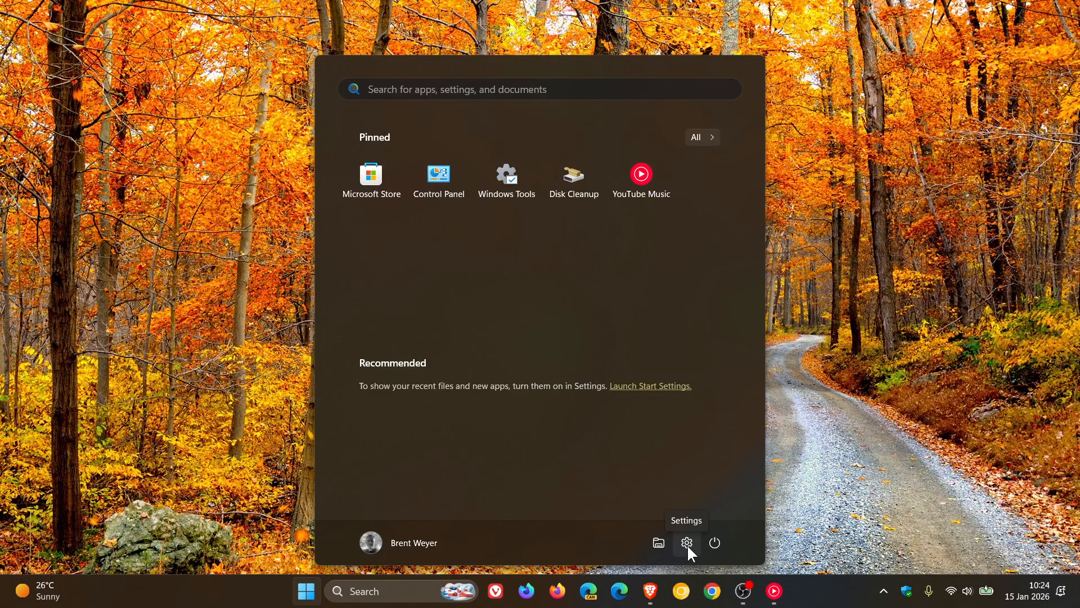
Go to Windows Update and show the Update history listing the 2026-01 Security Update
click(685, 543)
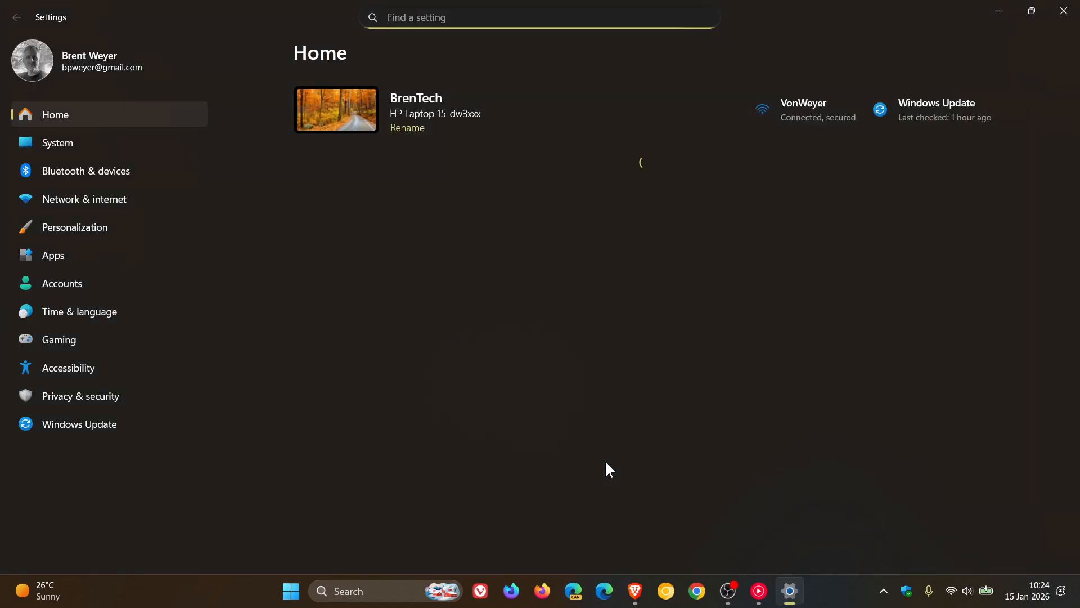
click(78, 424)
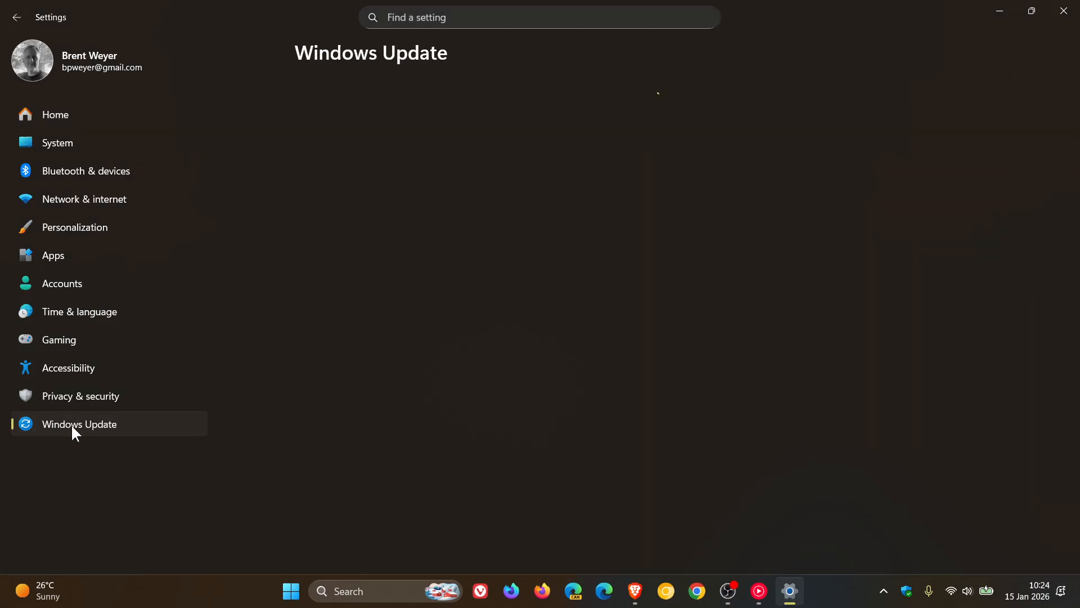
click(79, 424)
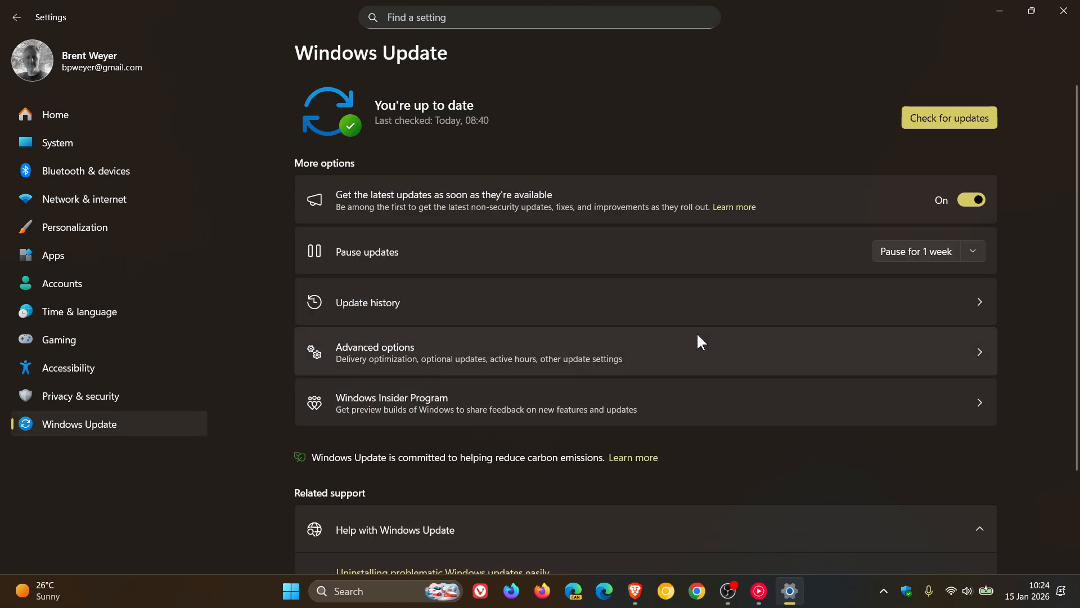
mouse_move(618, 307)
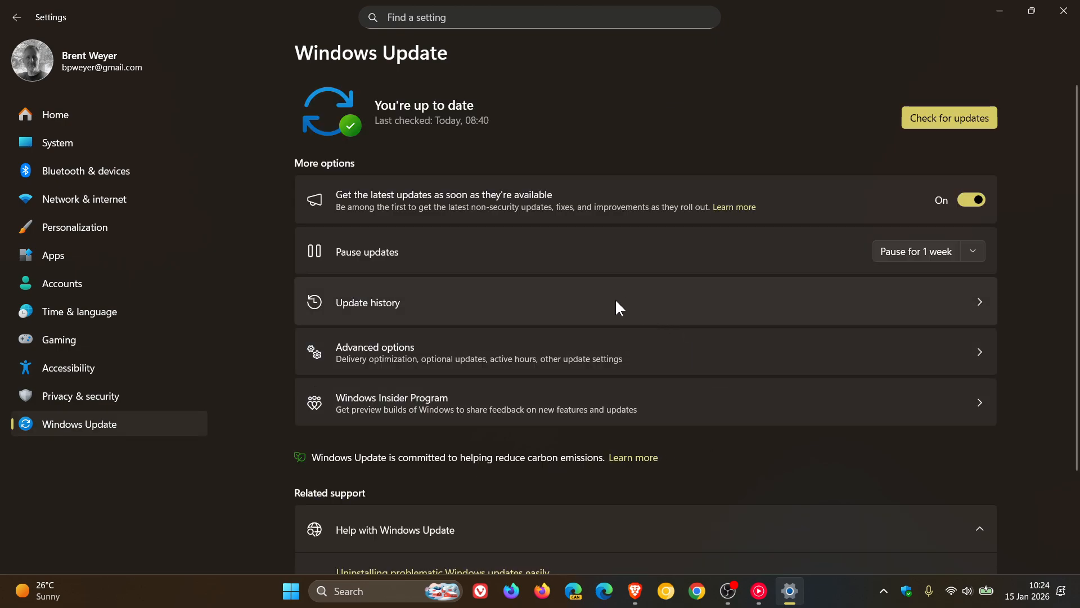
click(366, 303)
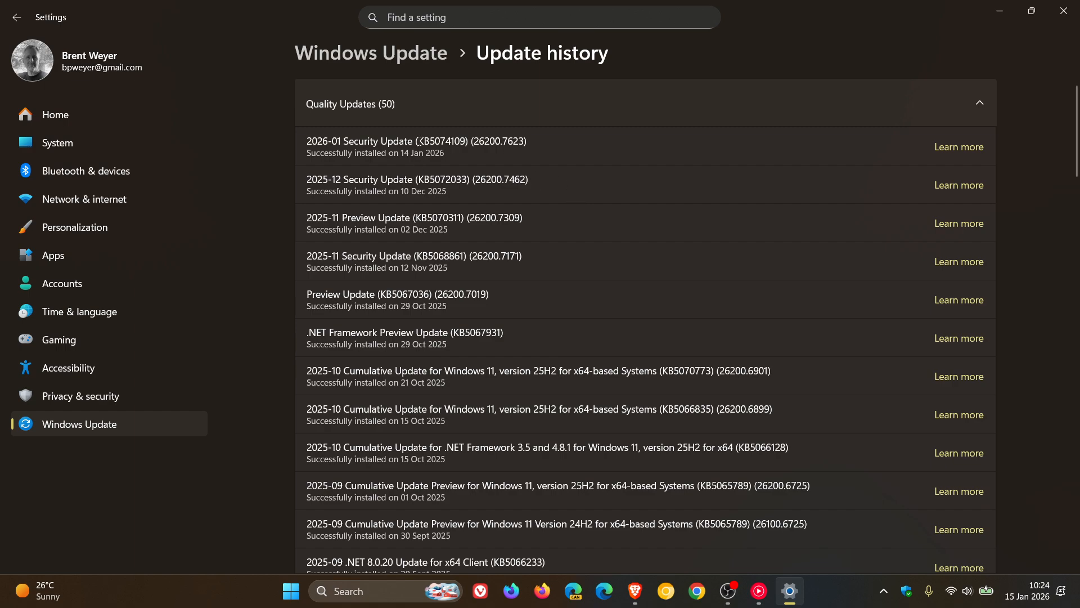
Minimize the Settings window to get back to the desktop
double_click(427, 142)
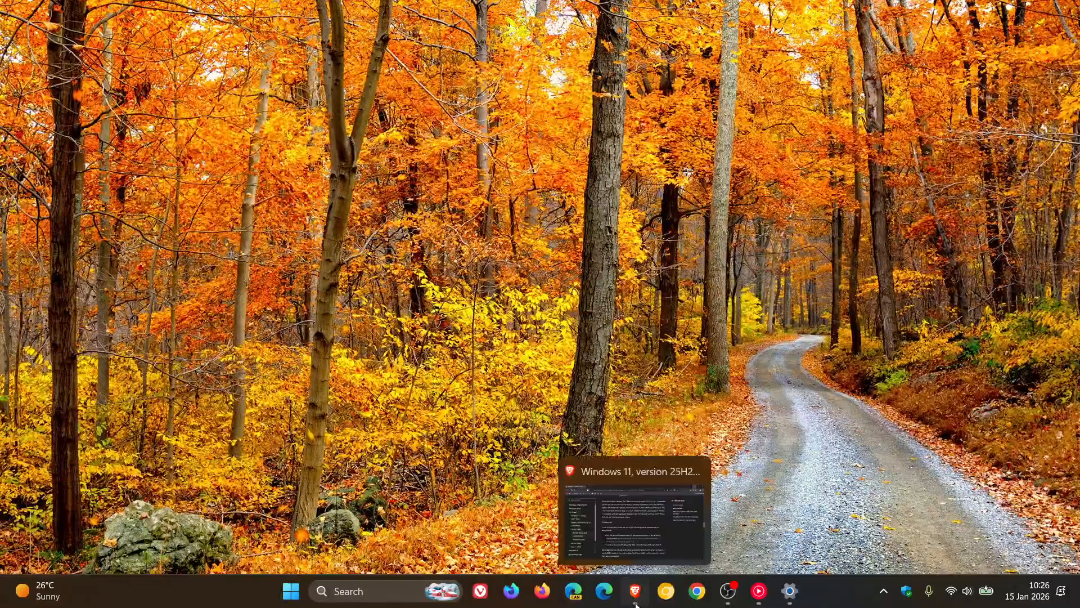
Restore the Microsoft Learn known-issues page to read the Remote Desktop sign-in workaround
click(633, 591)
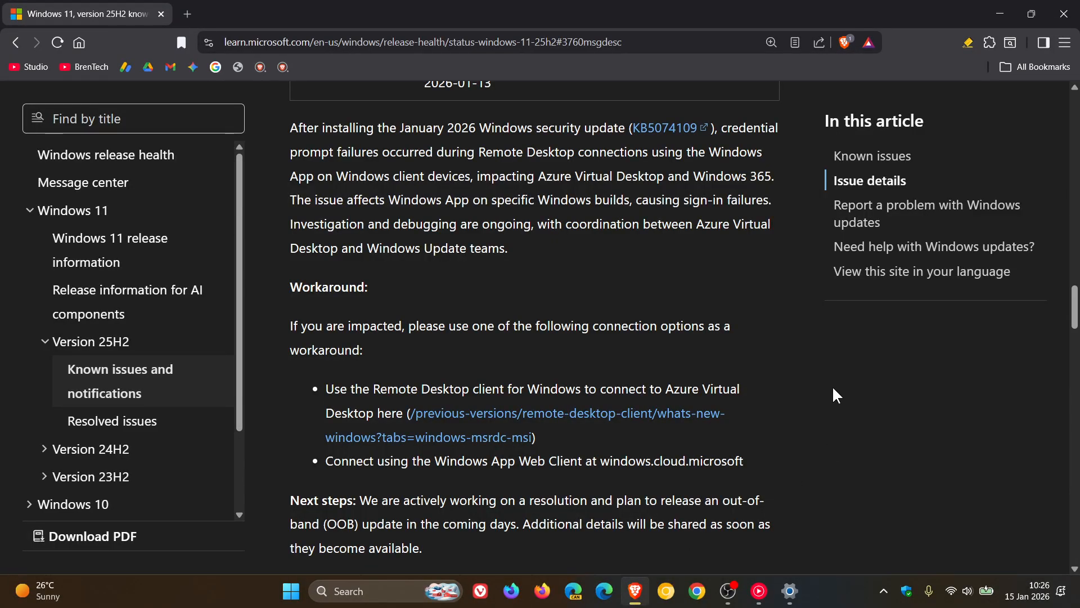
mouse_move(453, 358)
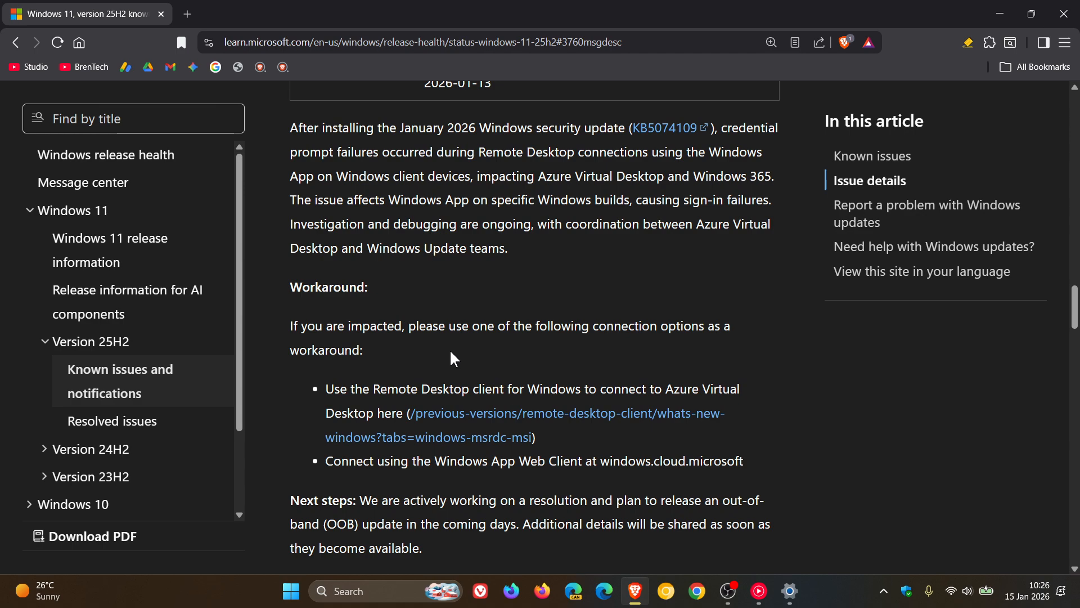
mouse_move(788, 348)
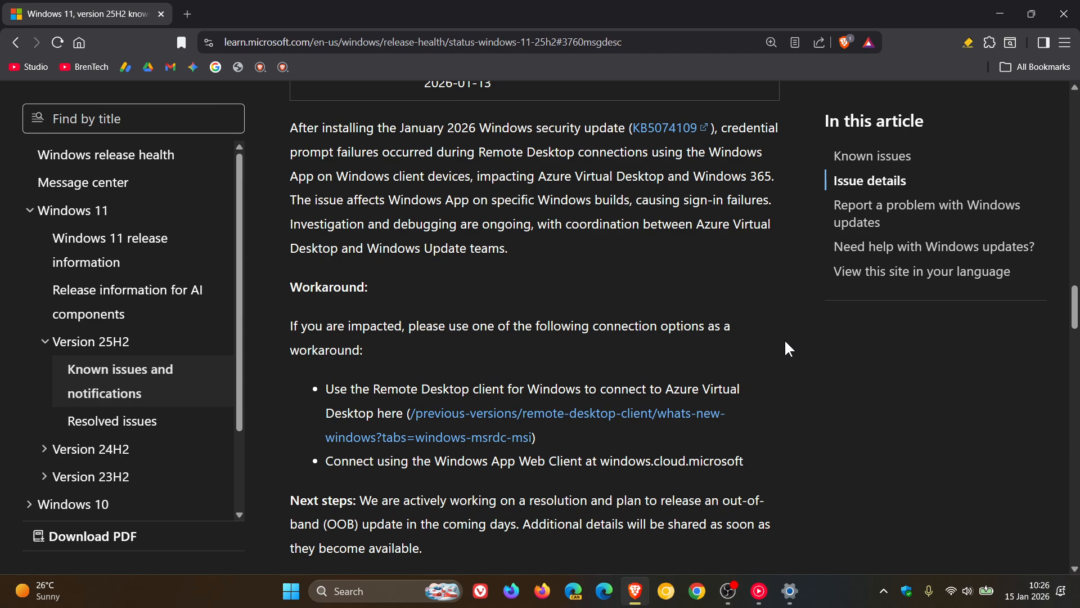
mouse_move(745, 383)
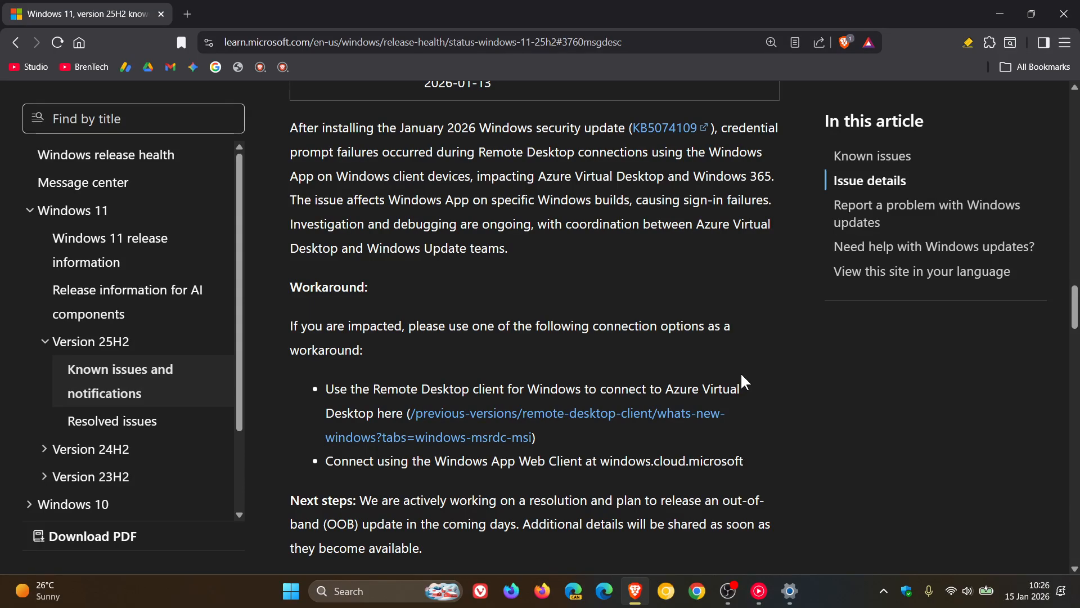
mouse_move(752, 382)
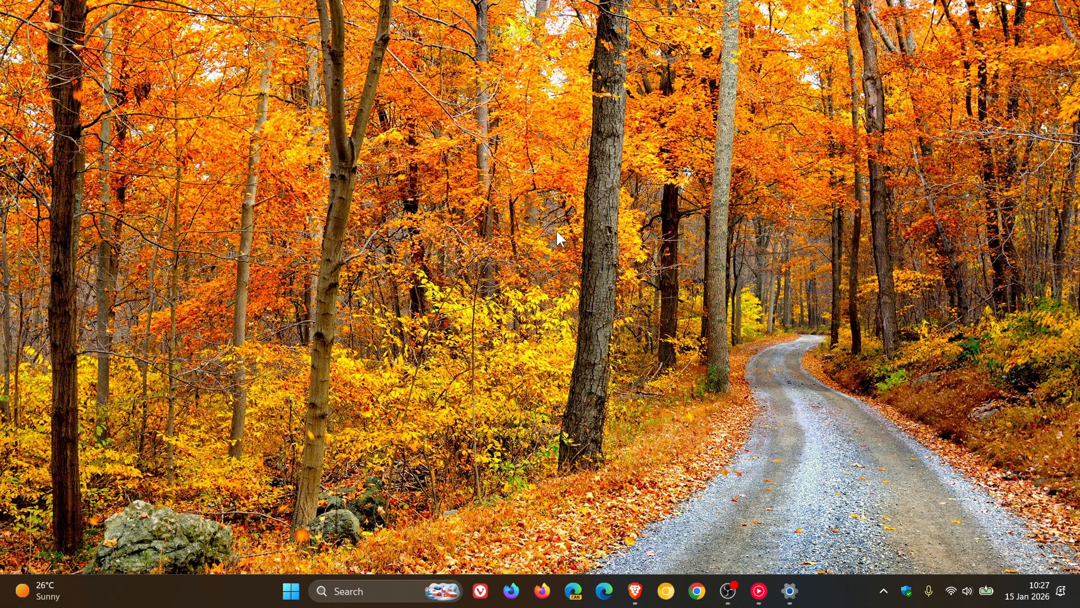
Close the Settings app, leaving only the wallpaper and taskbar
click(789, 591)
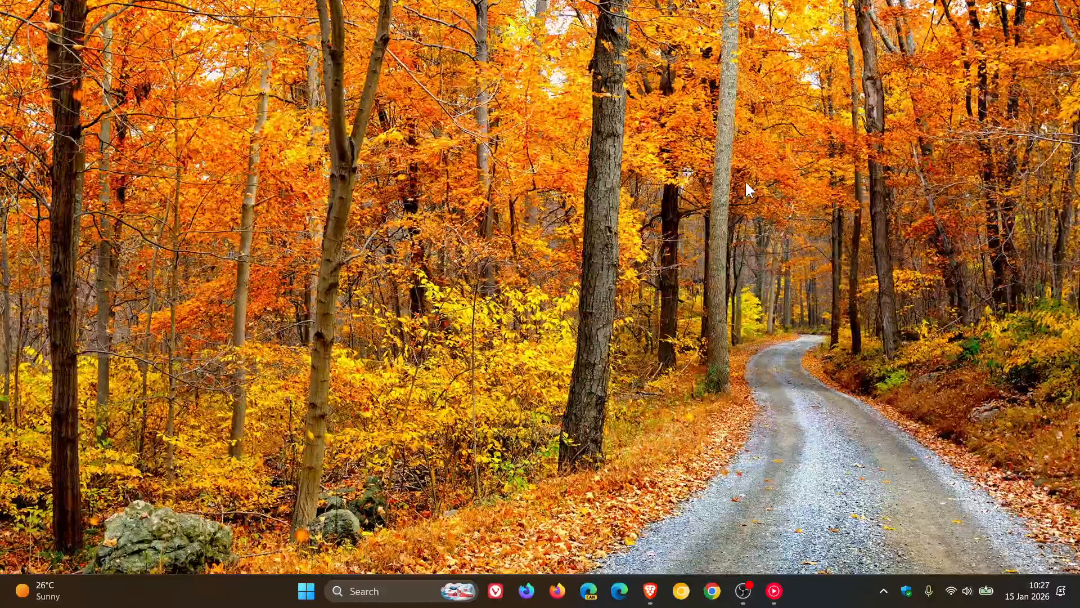
mouse_move(716, 282)
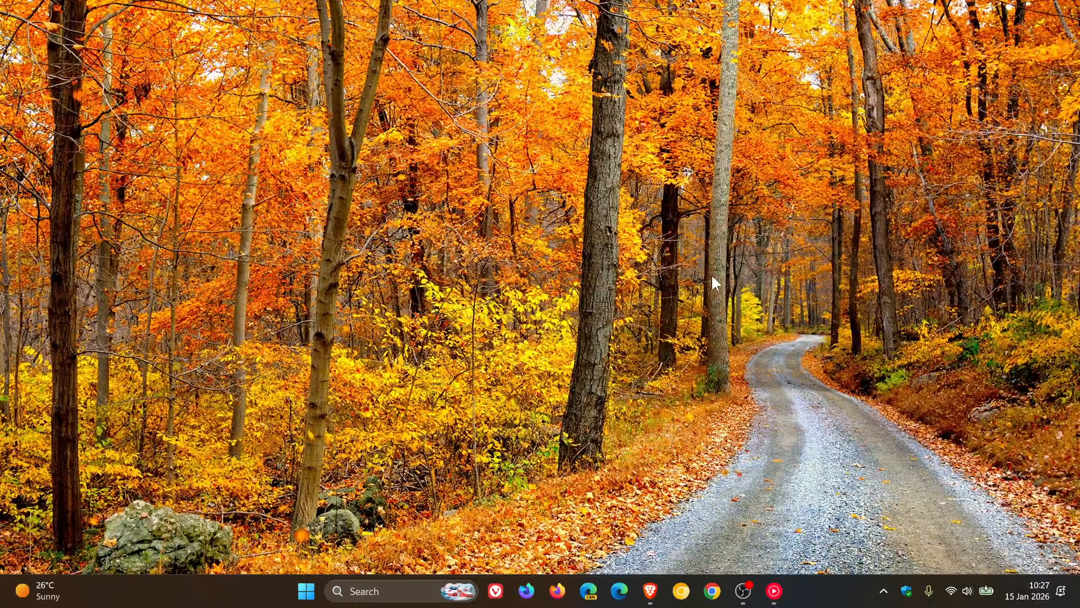
mouse_move(695, 253)
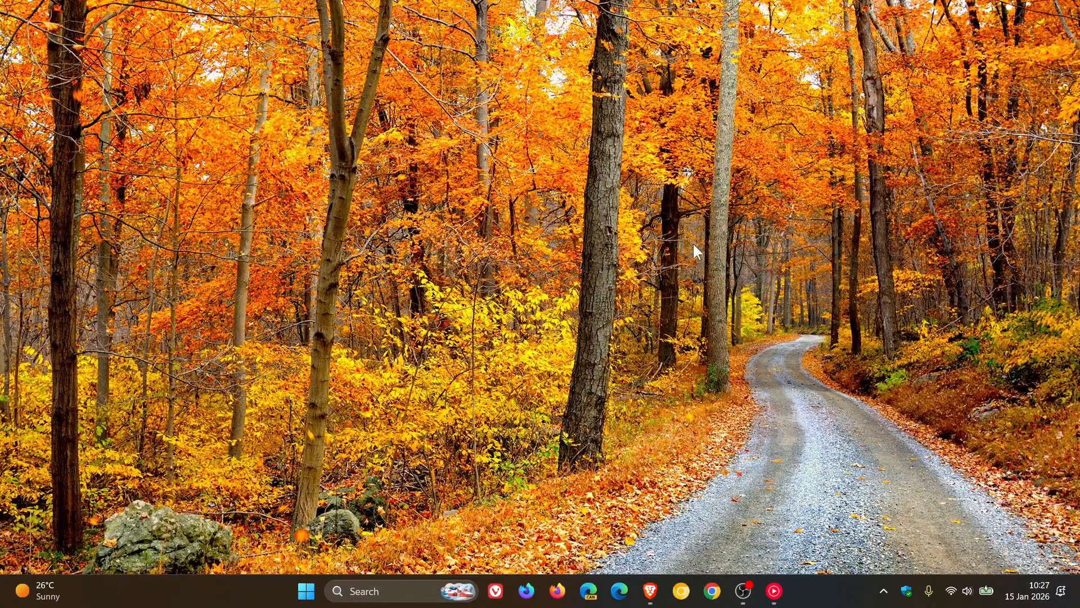